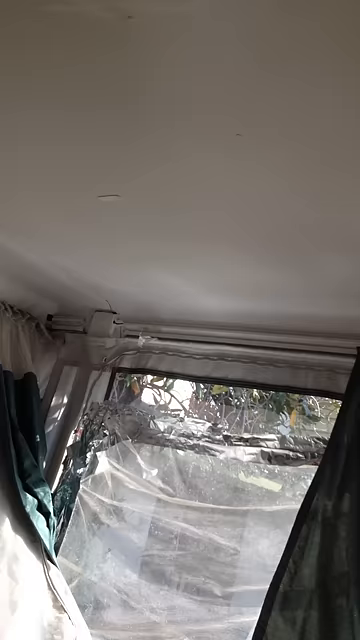
pyautogui.moveTo(180, 320)
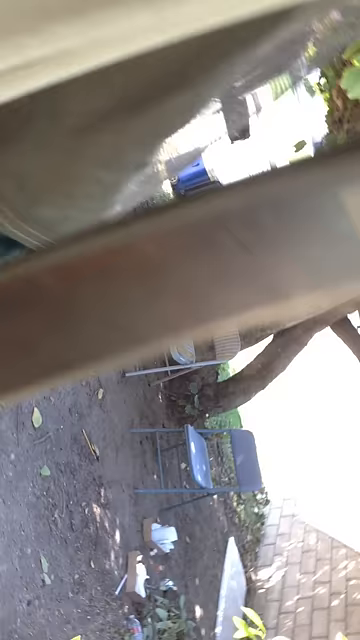
pyautogui.moveTo(180, 320)
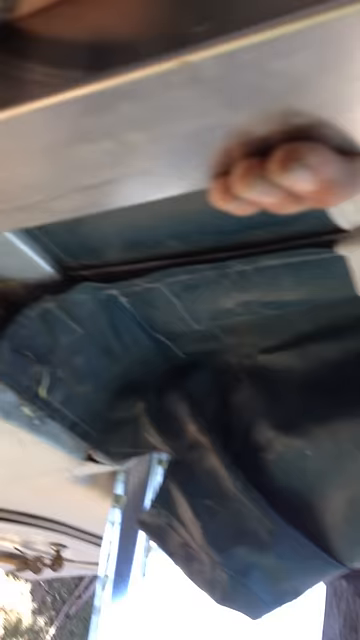
pyautogui.moveTo(180, 320)
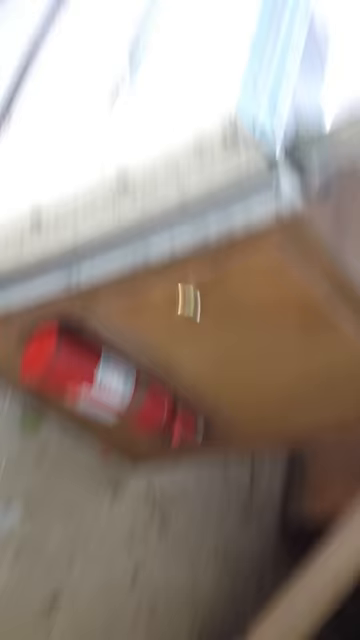